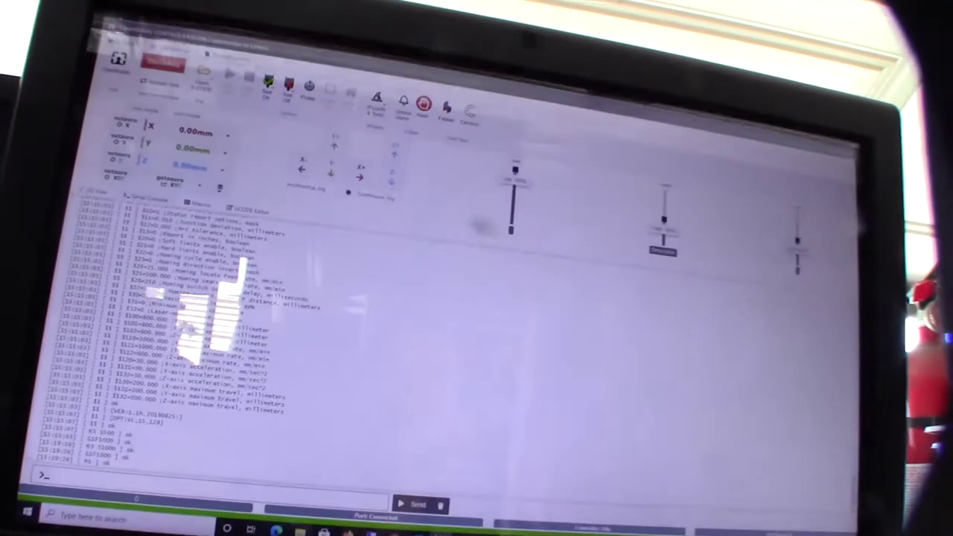
Show the spindle/laser tool's dropdown of output test commands from the toolbar
{"action": "left_click", "coordinate": [342, 160]}
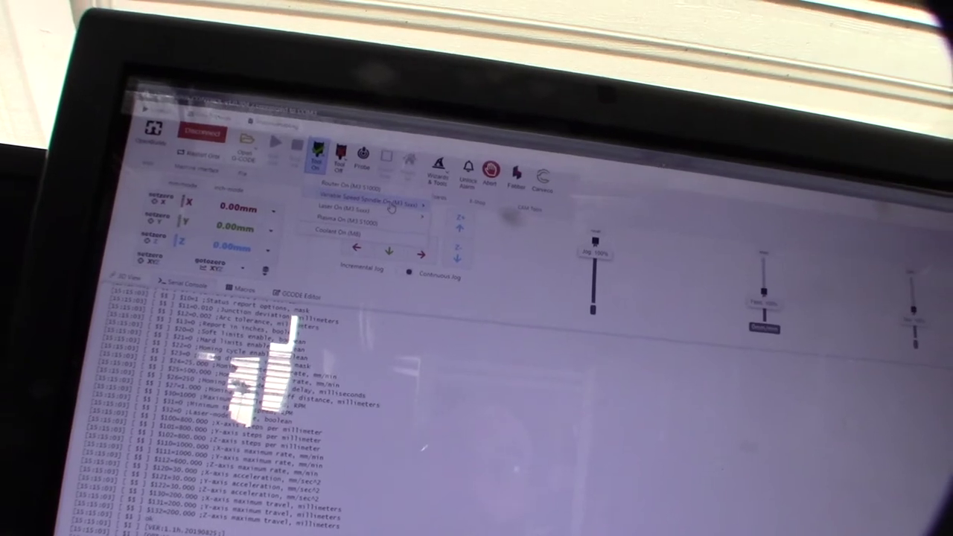